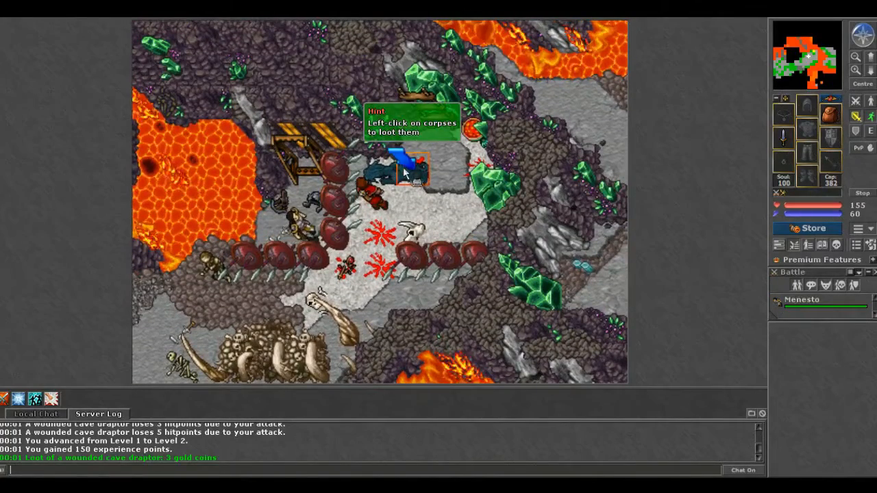
- Loot the dead draptor, open the backpack, eat the food ration and answer 'ready'
left_click(405, 175)
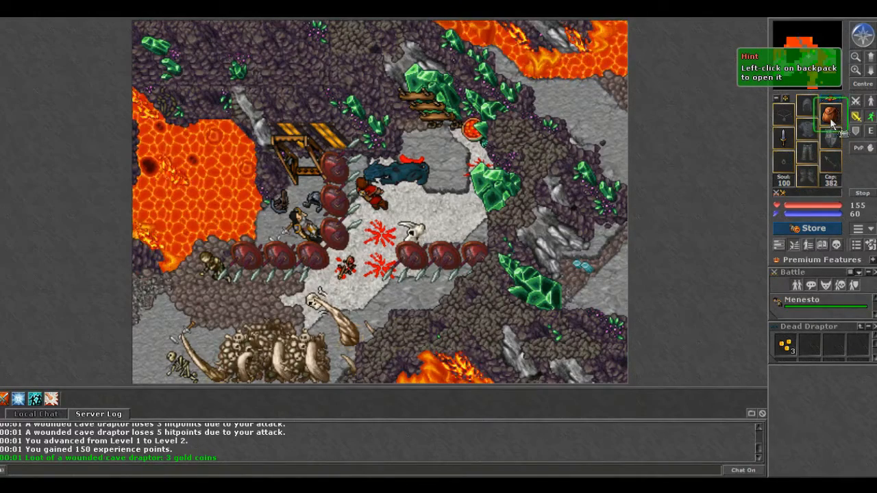
left_click(828, 115)
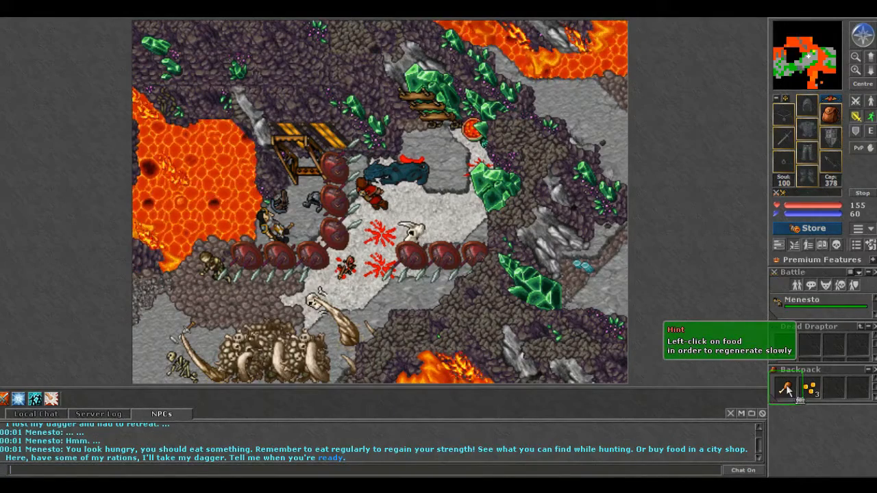
left_click(785, 388)
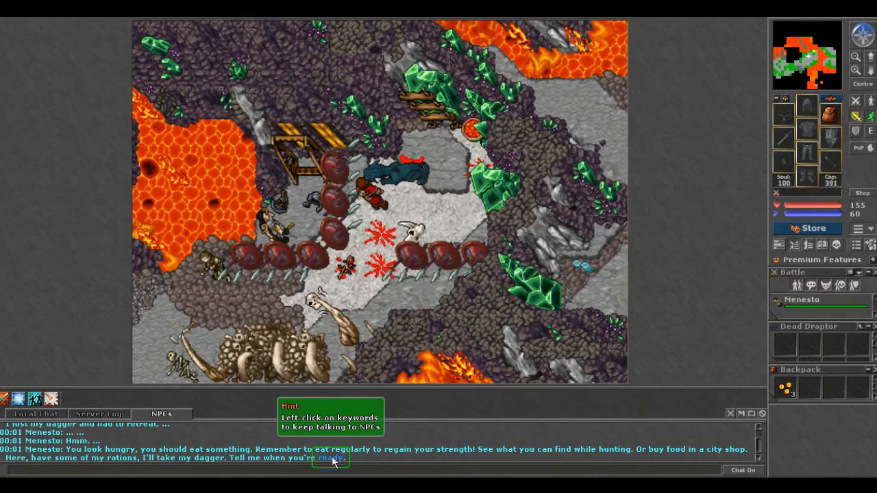
left_click(328, 466)
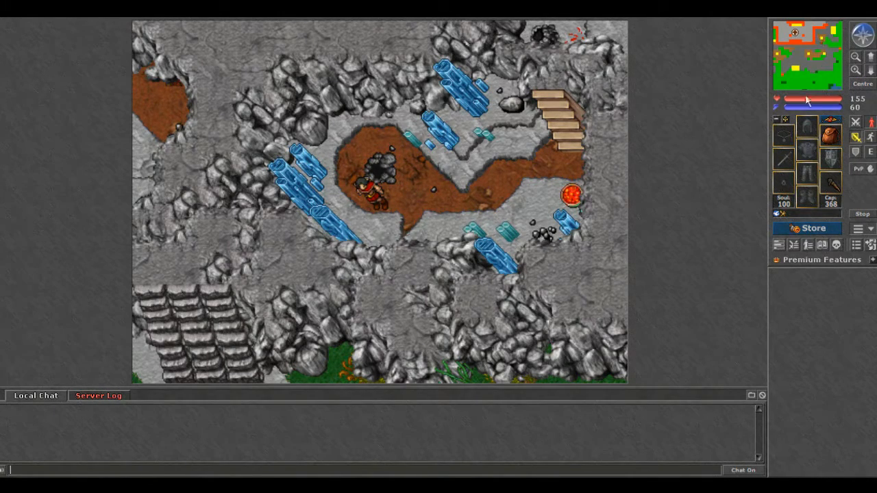
mouse_move(814, 96)
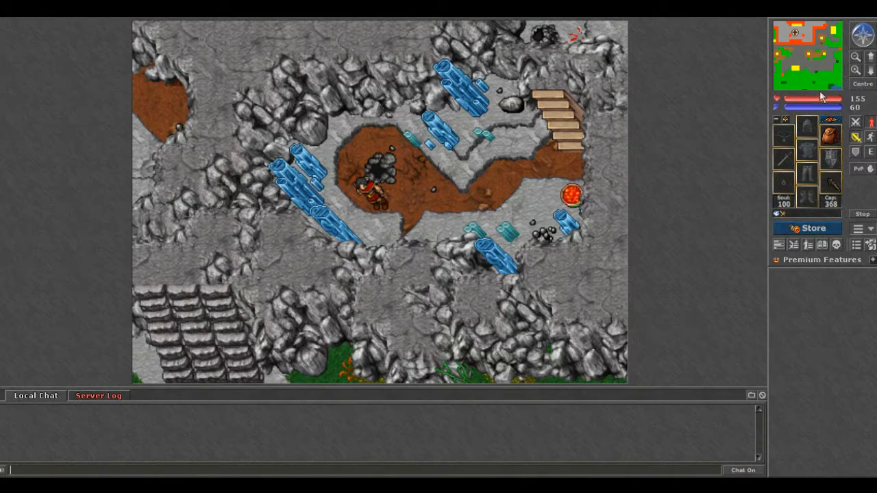
mouse_move(857, 56)
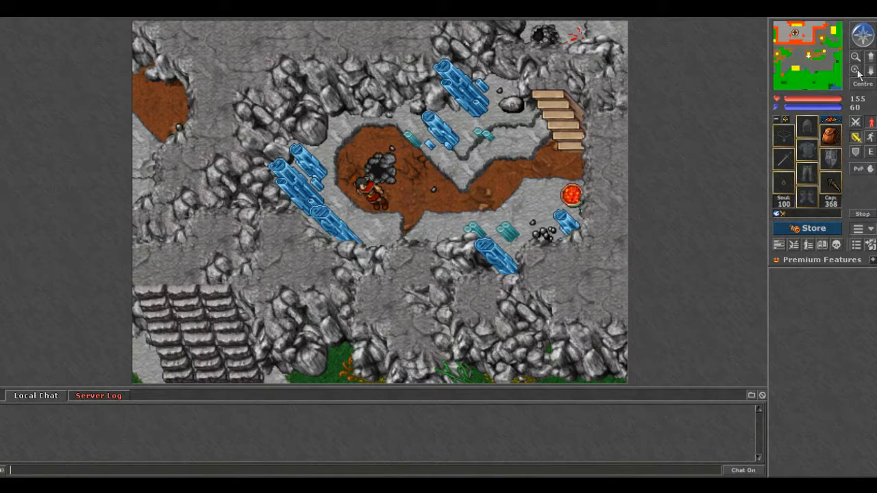
mouse_move(822, 58)
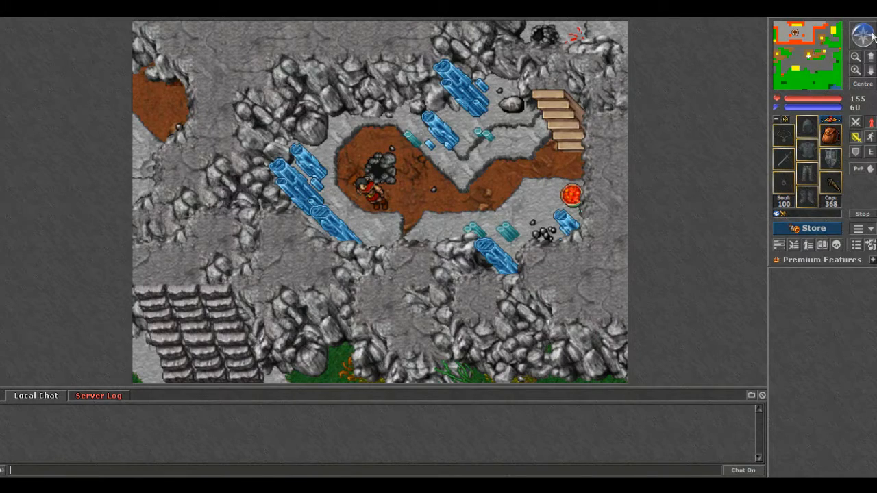
mouse_move(869, 33)
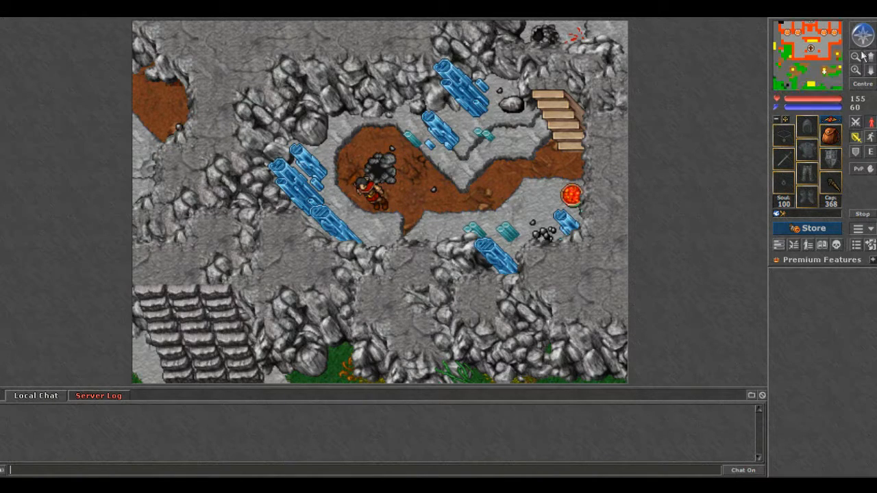
mouse_move(871, 64)
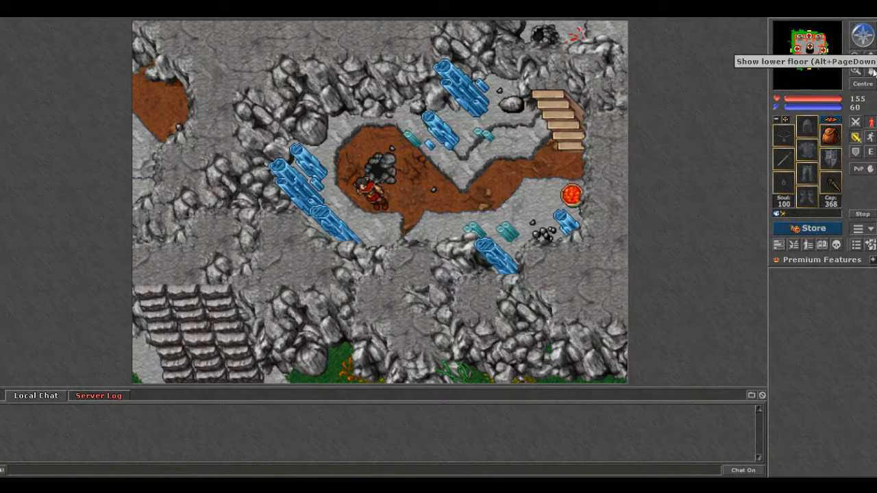
- Switch the minimap to show the lower floor
left_click(872, 65)
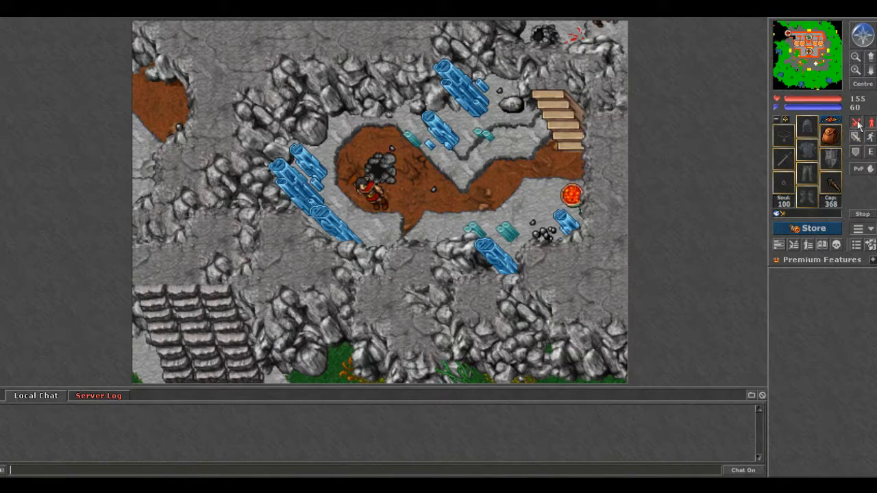
mouse_move(858, 139)
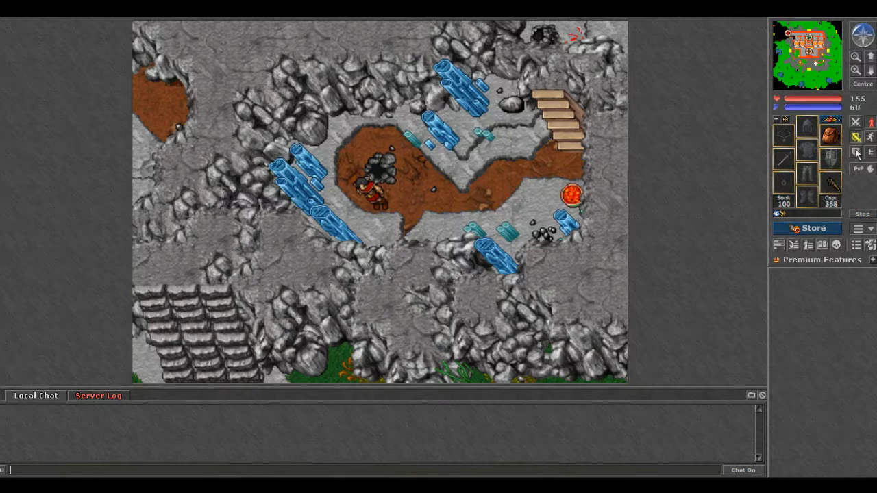
mouse_move(855, 152)
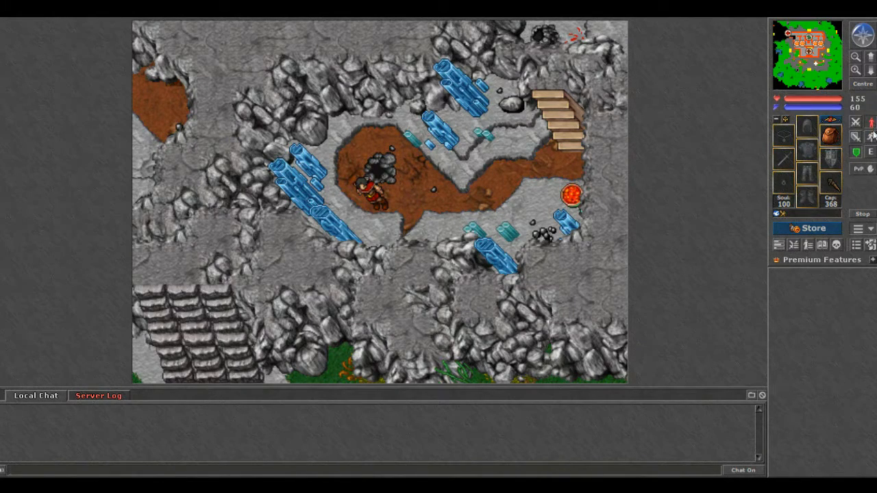
mouse_move(872, 137)
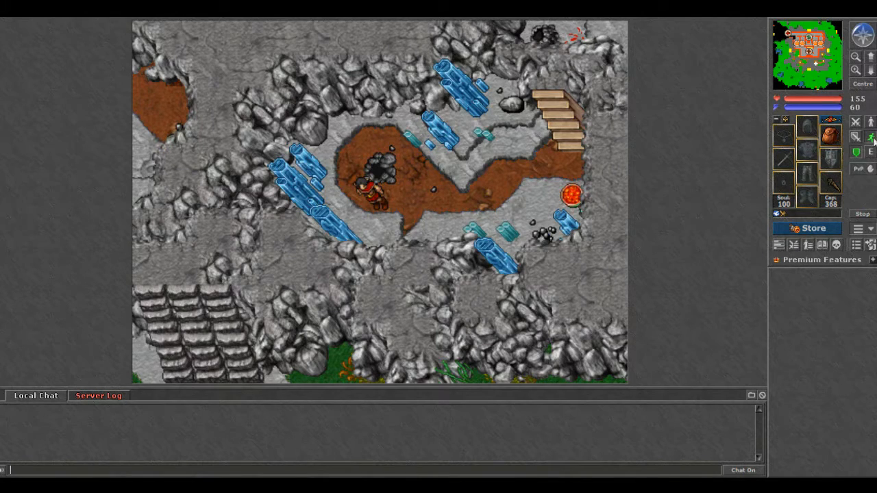
mouse_move(876, 140)
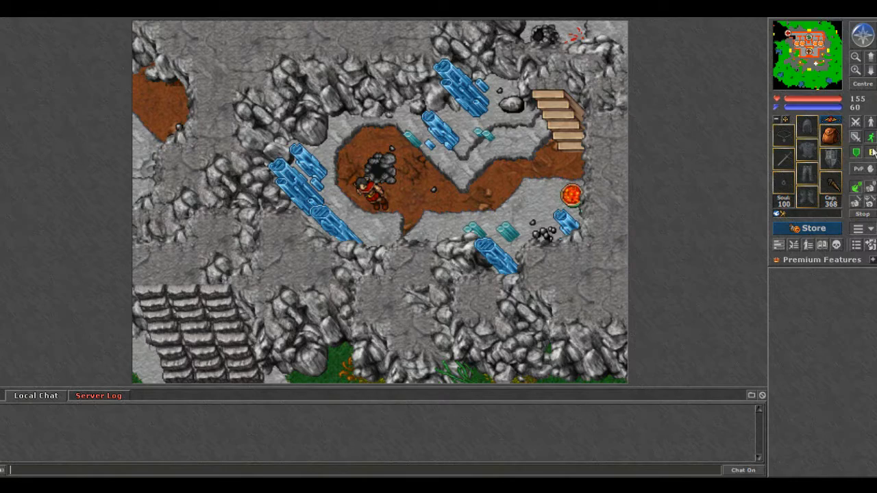
mouse_move(872, 152)
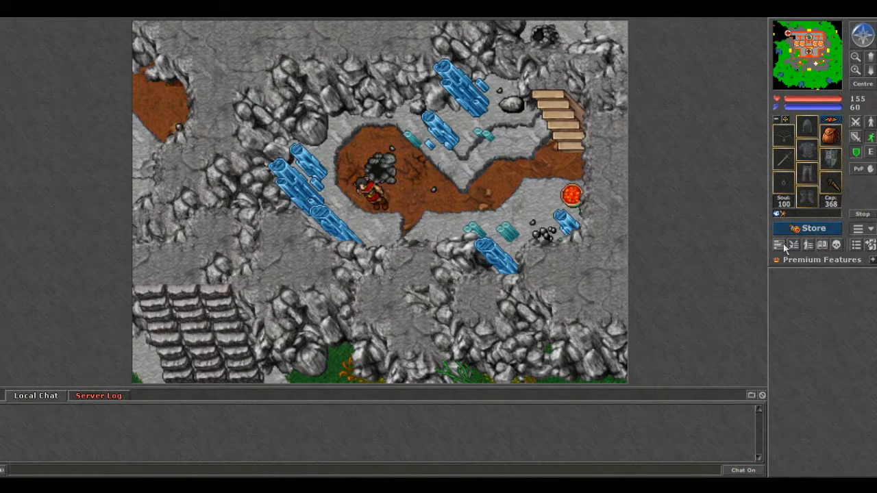
mouse_move(779, 247)
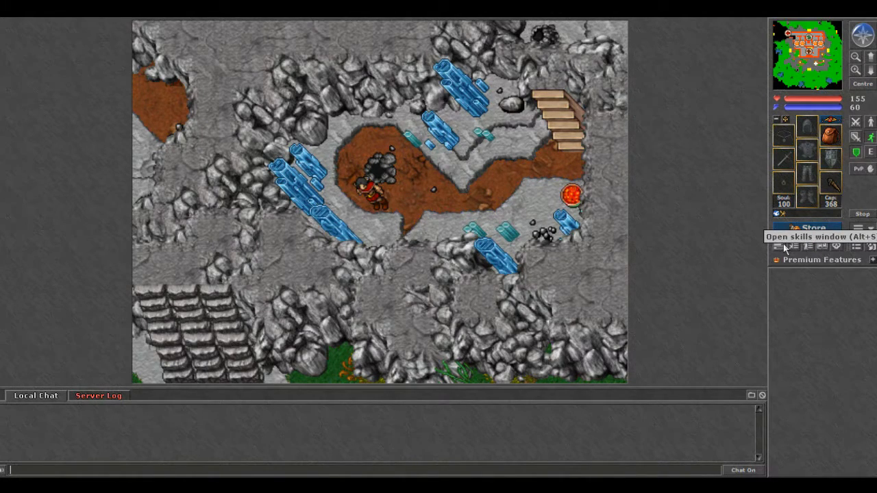
- Open the Skills window and inspect the Club Fighting skill
left_click(776, 245)
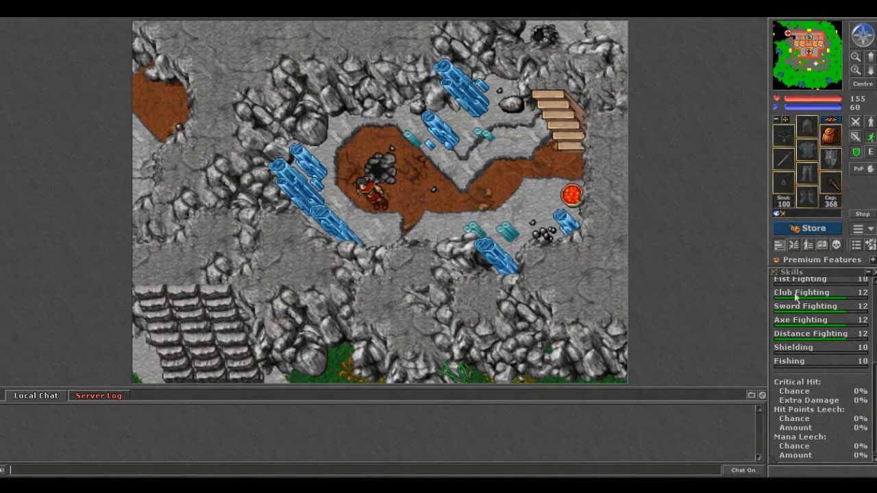
left_click(793, 245)
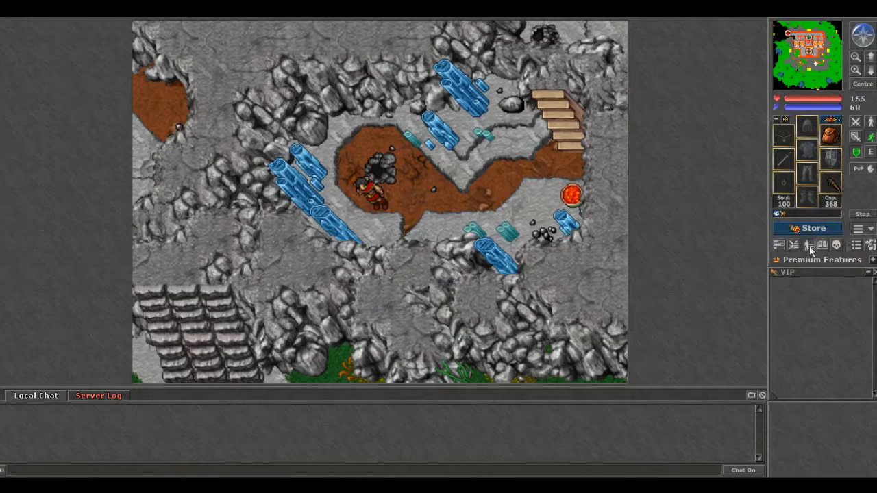
- Check and close the empty quest log, then choose Set Outfit from the character's menu
left_click(811, 244)
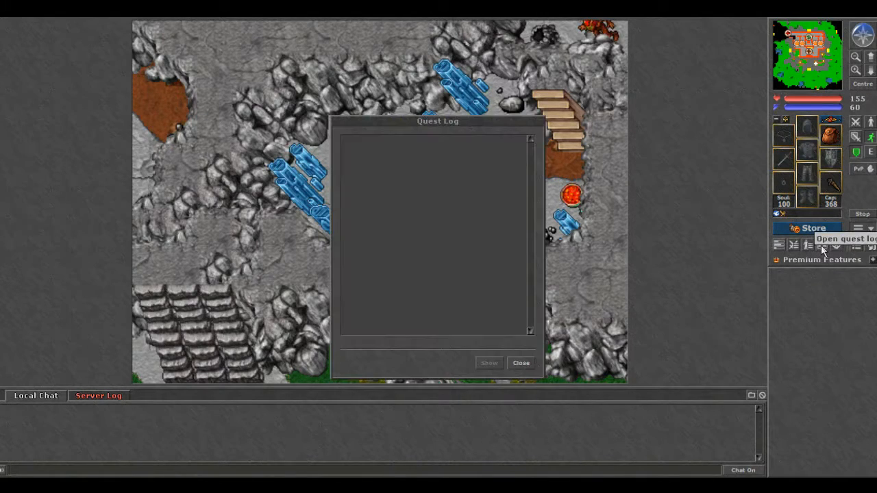
mouse_move(499, 319)
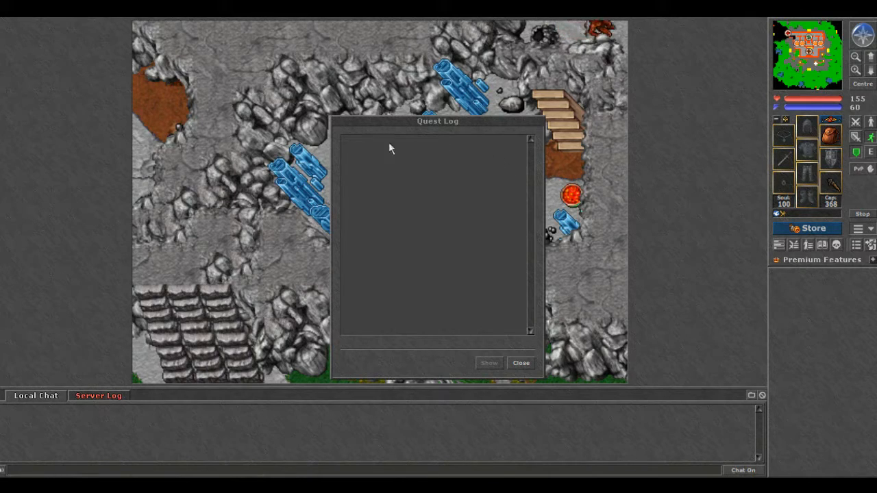
mouse_move(469, 148)
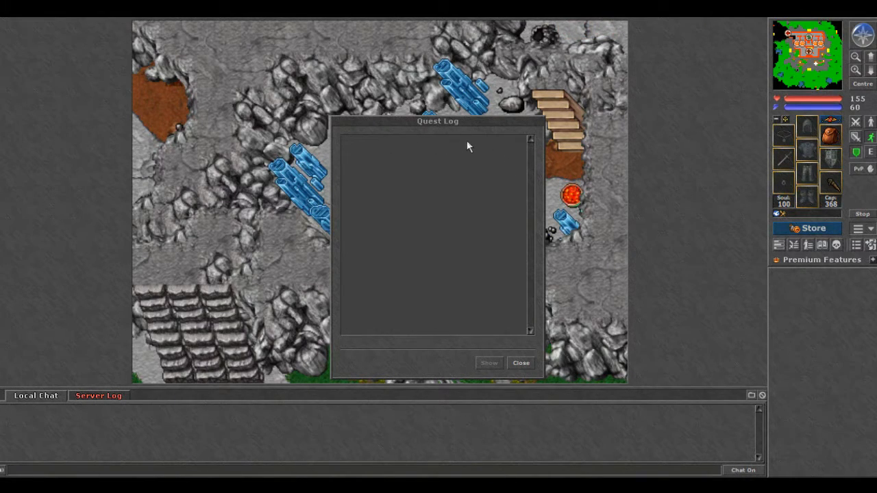
left_click(520, 363)
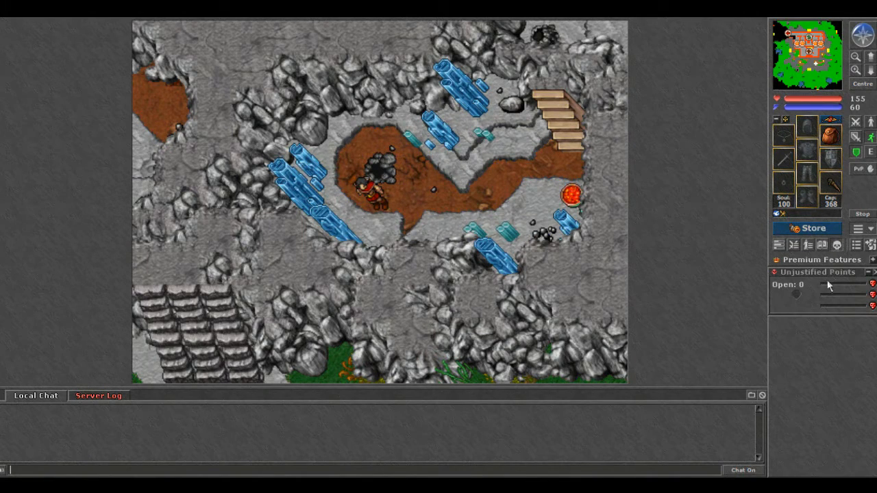
mouse_move(820, 279)
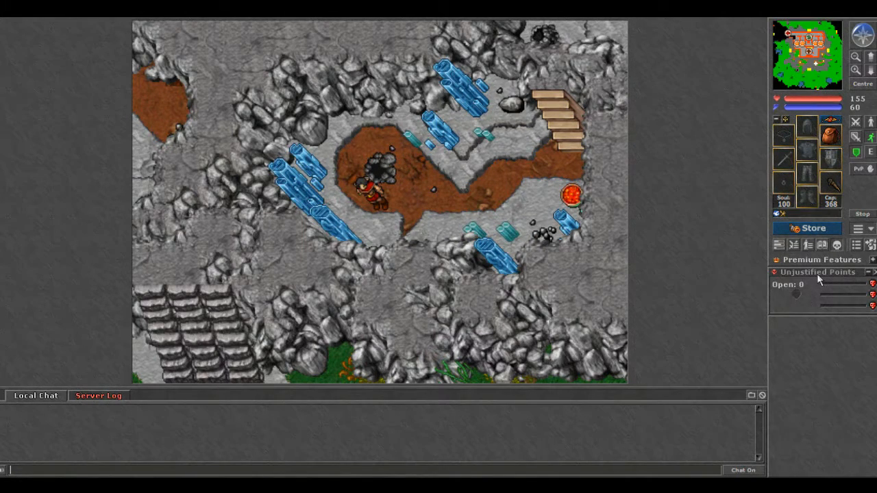
mouse_move(797, 319)
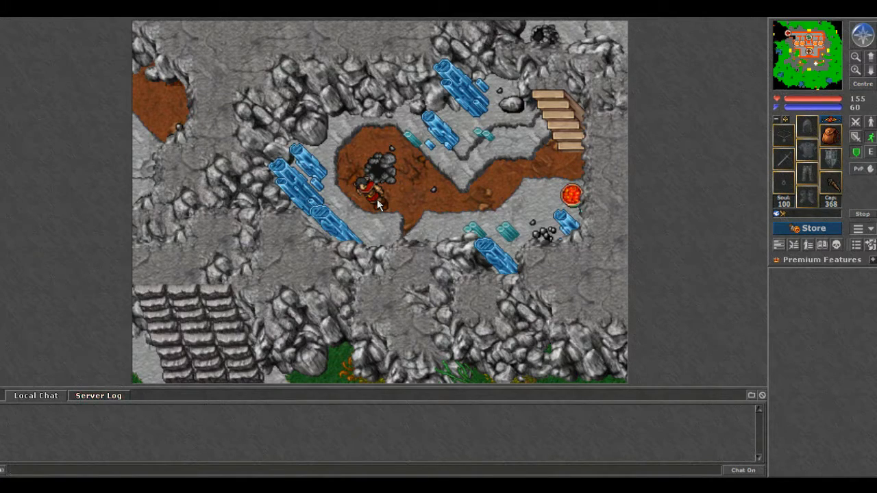
right_click(377, 202)
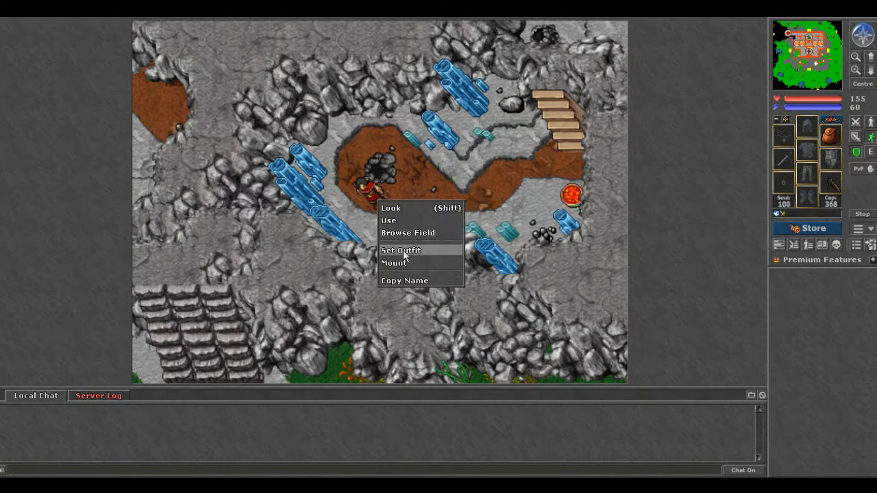
left_click(399, 252)
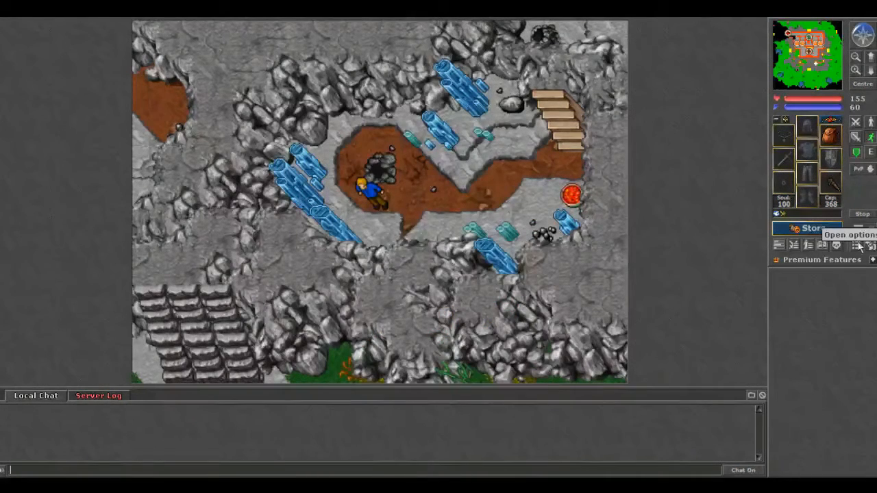
- Open the Options dialog on the General tab
left_click(858, 246)
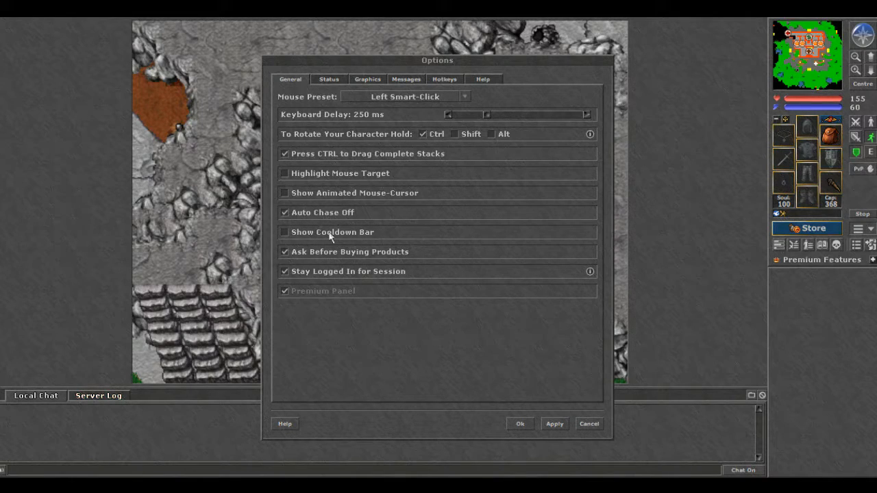
mouse_move(590, 272)
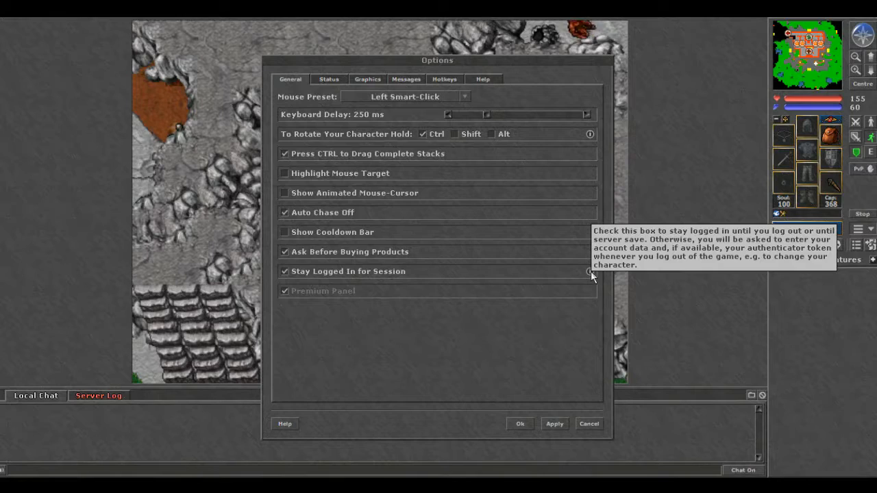
- On the Status tab, try Show HUD for Own Character and apply the change
left_click(328, 78)
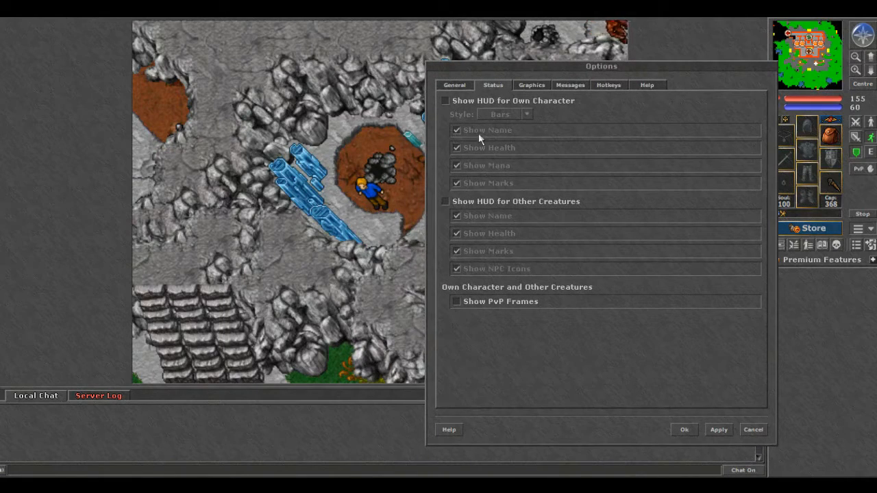
left_click(446, 100)
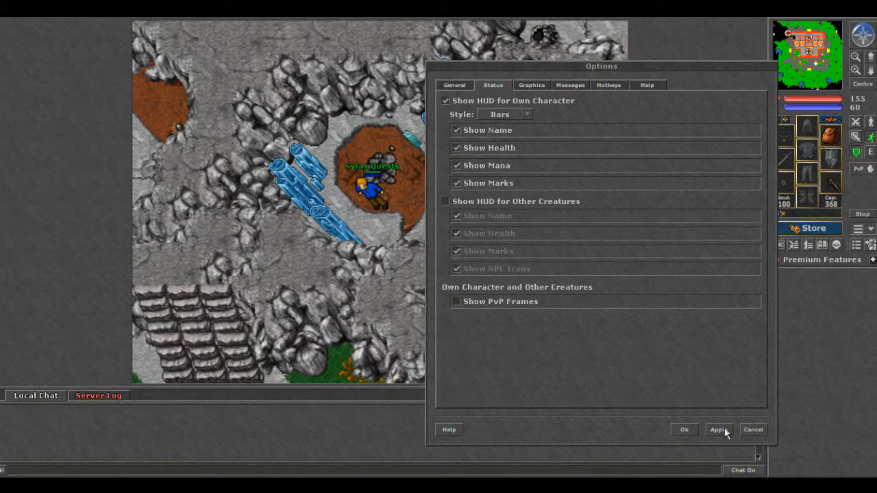
left_click(440, 101)
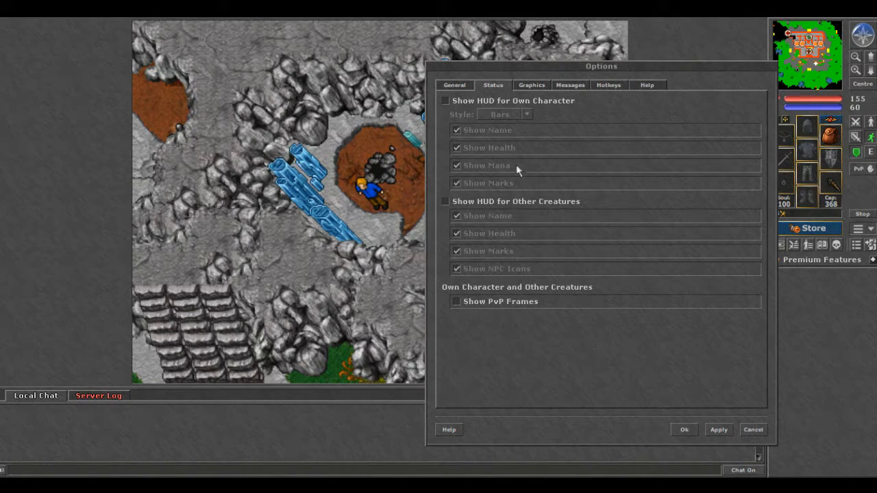
- On the Graphics tab, test light effects at 0% and 100% ambient light, then disable and apply
left_click(532, 84)
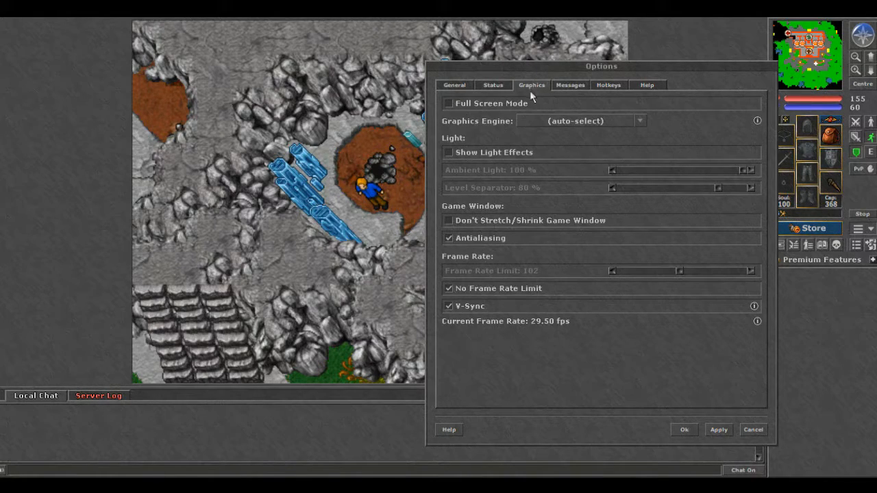
mouse_move(538, 128)
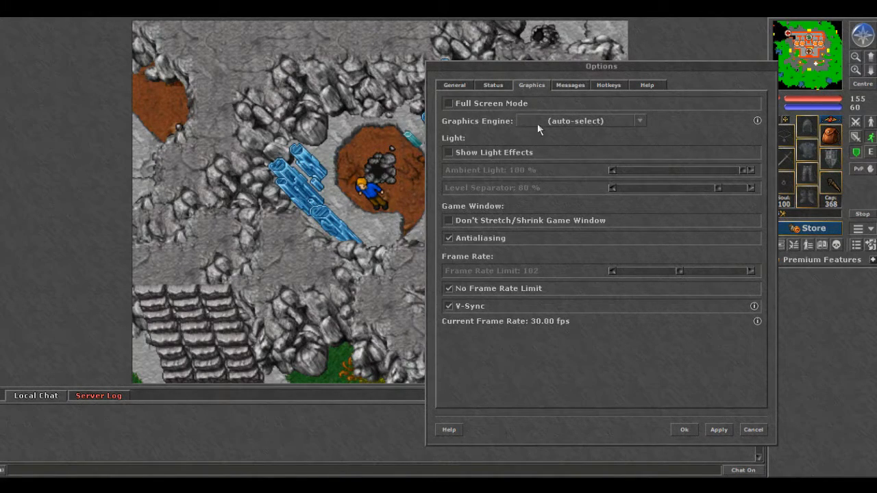
mouse_move(462, 157)
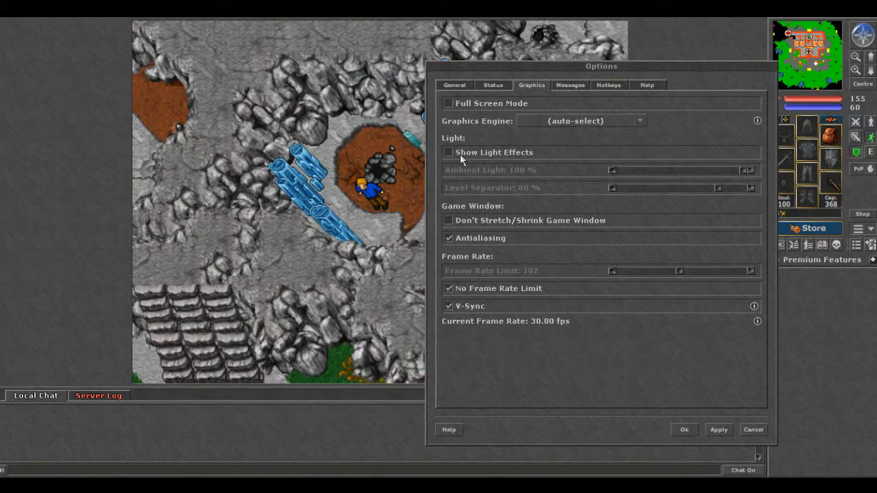
left_click(447, 152)
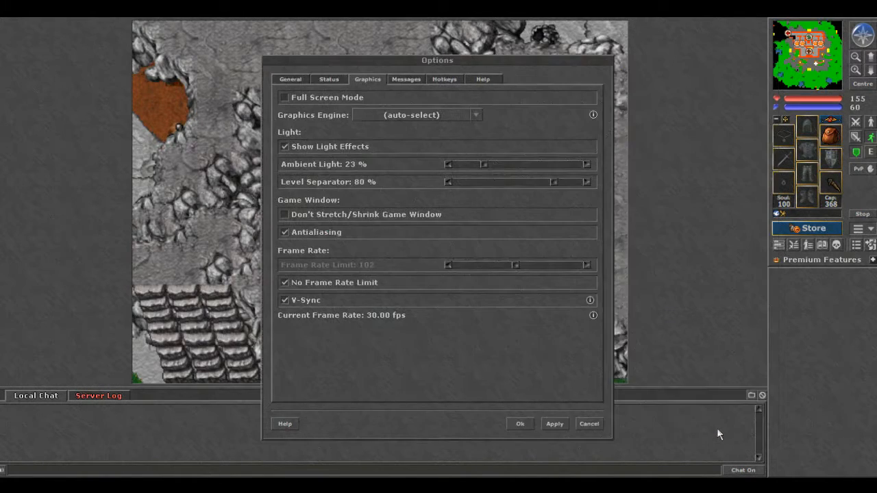
mouse_move(536, 337)
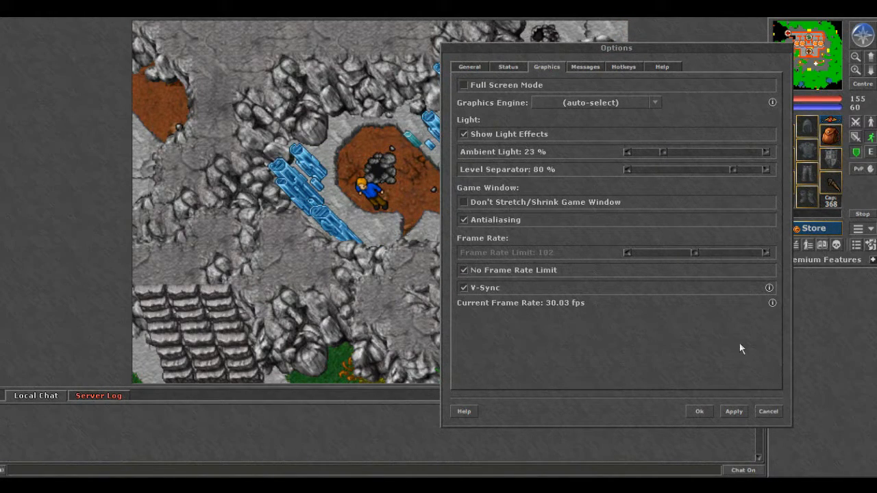
left_click_drag(644, 152, 627, 152)
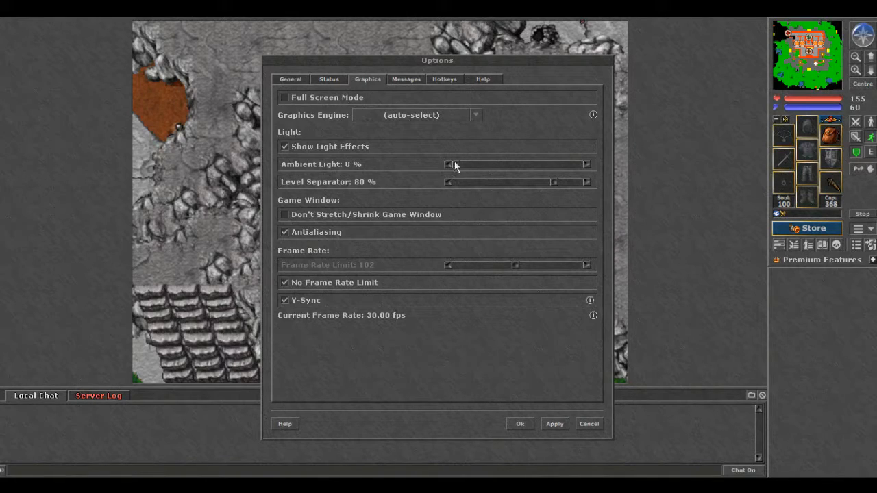
left_click_drag(450, 164, 585, 164)
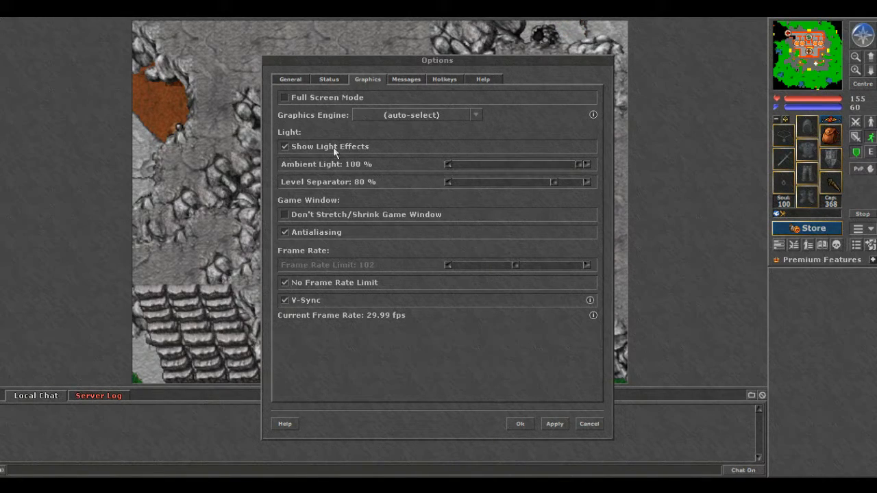
left_click(285, 146)
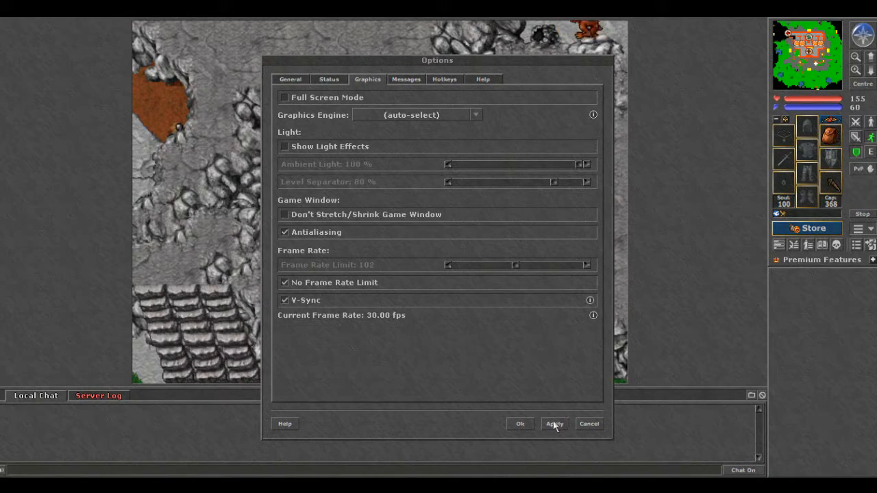
left_click(555, 423)
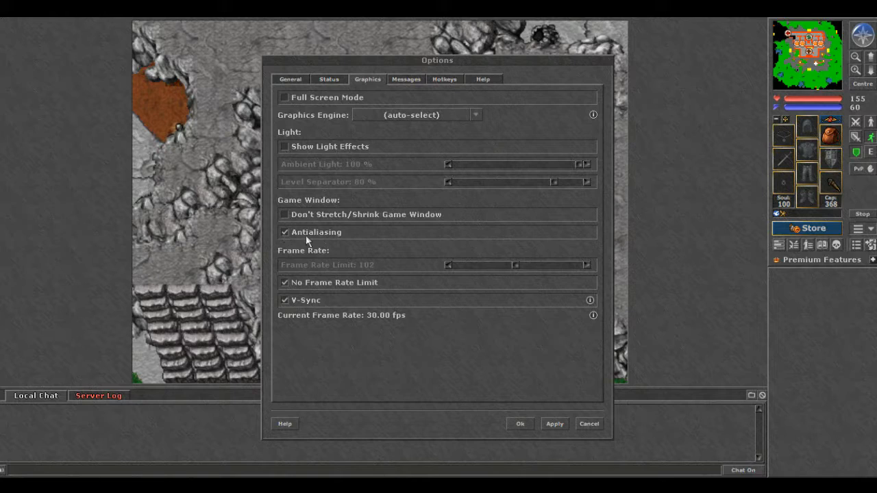
mouse_move(326, 294)
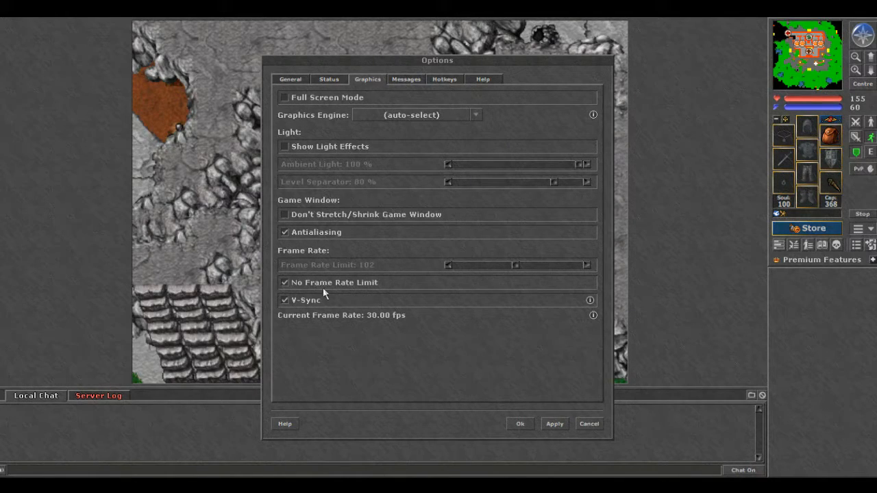
mouse_move(409, 159)
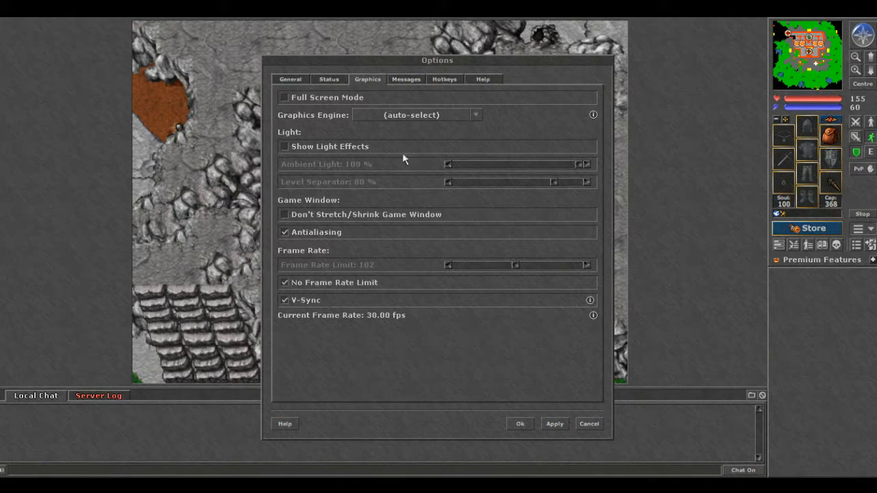
- Review the Messages tab console settings, then display the Hotkeys assignments
left_click(407, 79)
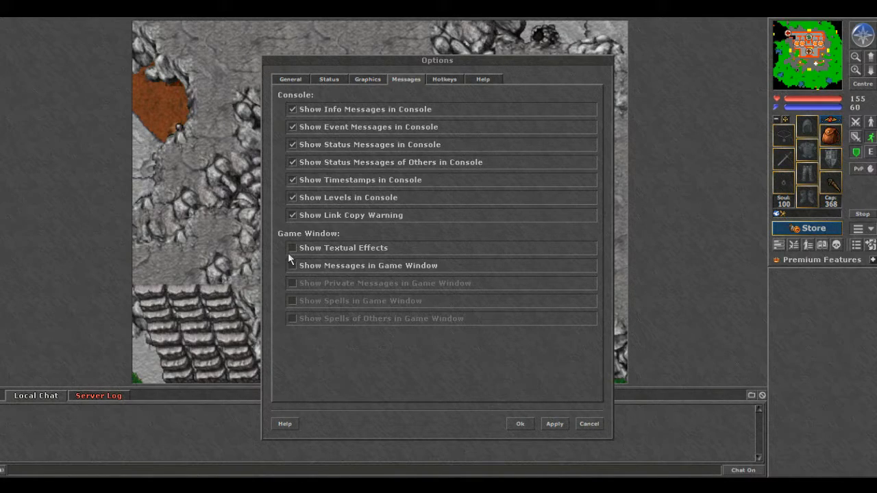
left_click(290, 265)
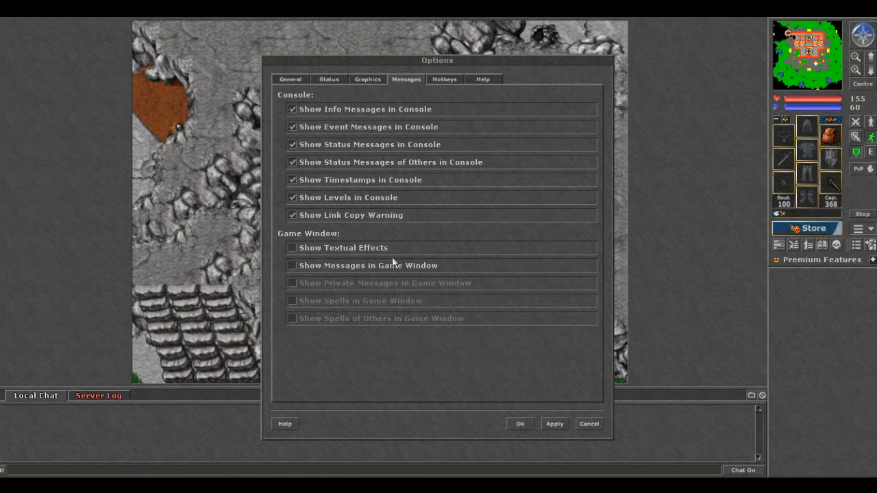
mouse_move(303, 275)
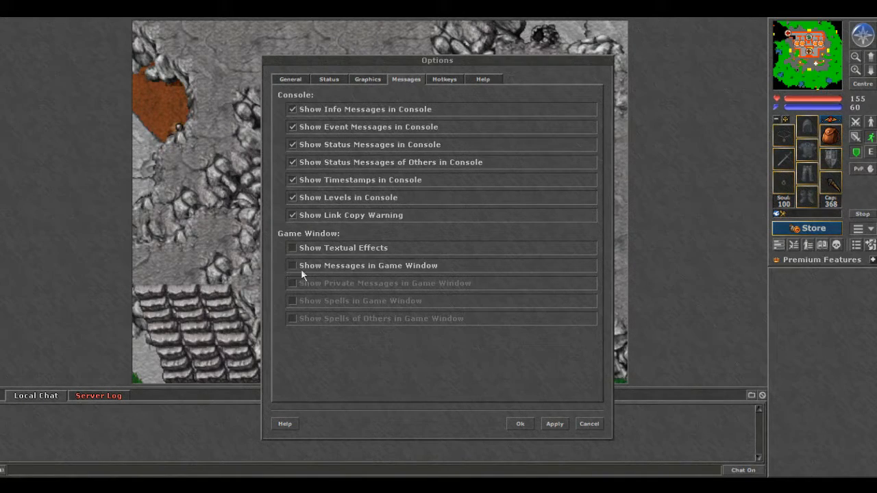
mouse_move(447, 277)
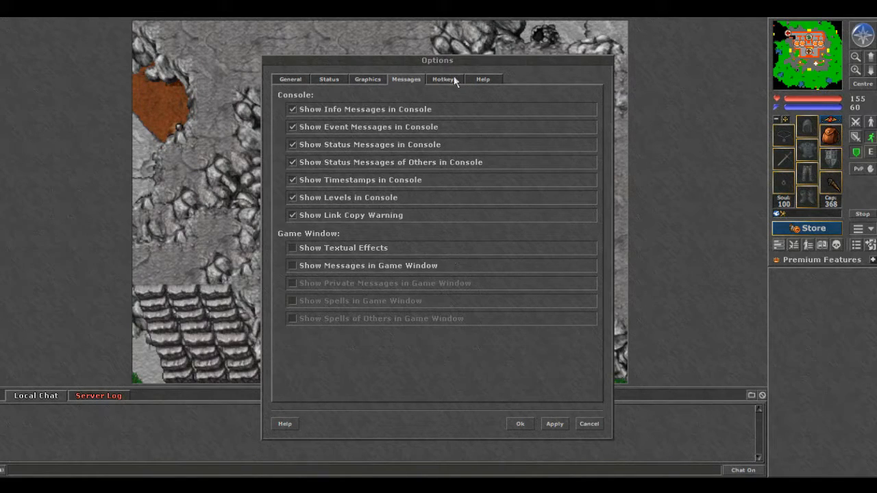
left_click(444, 79)
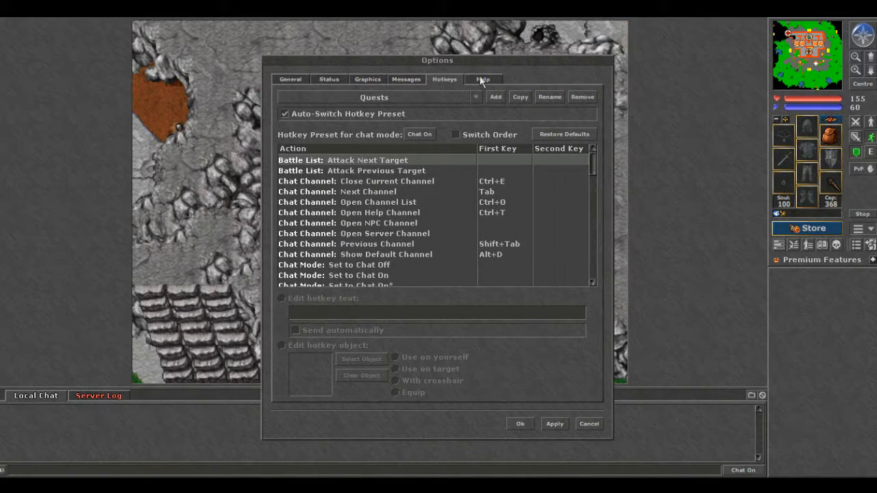
- Browse the Help tab's client help, tutor and manual links, then cancel the Options dialog
left_click(482, 79)
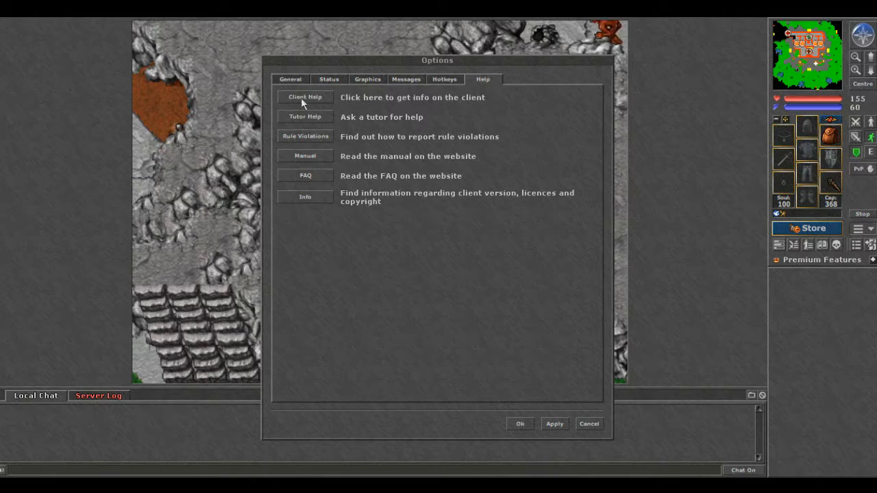
mouse_move(317, 127)
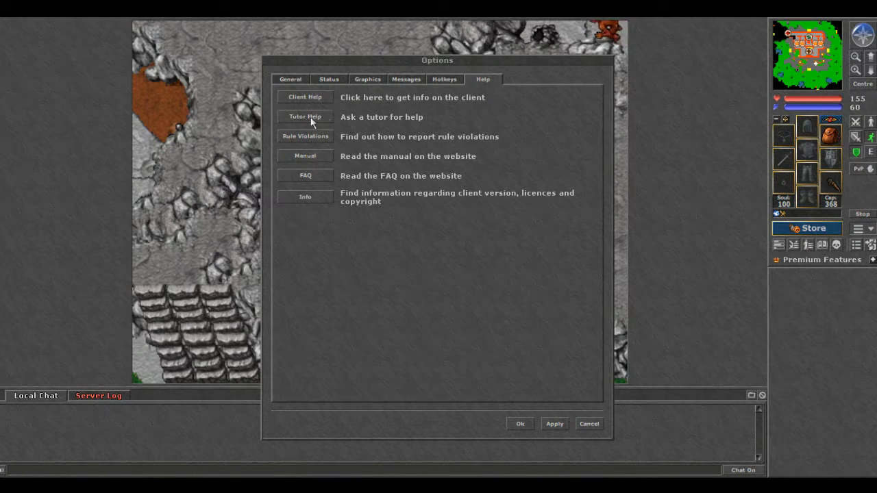
mouse_move(294, 123)
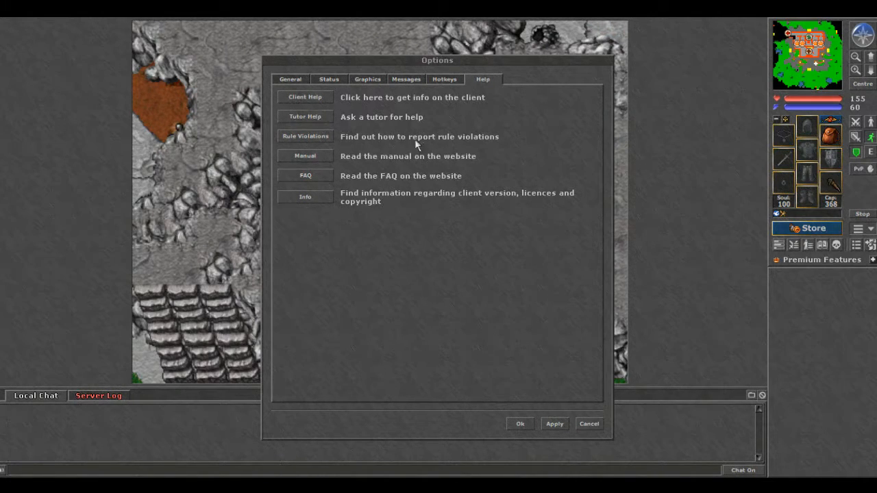
left_click(520, 424)
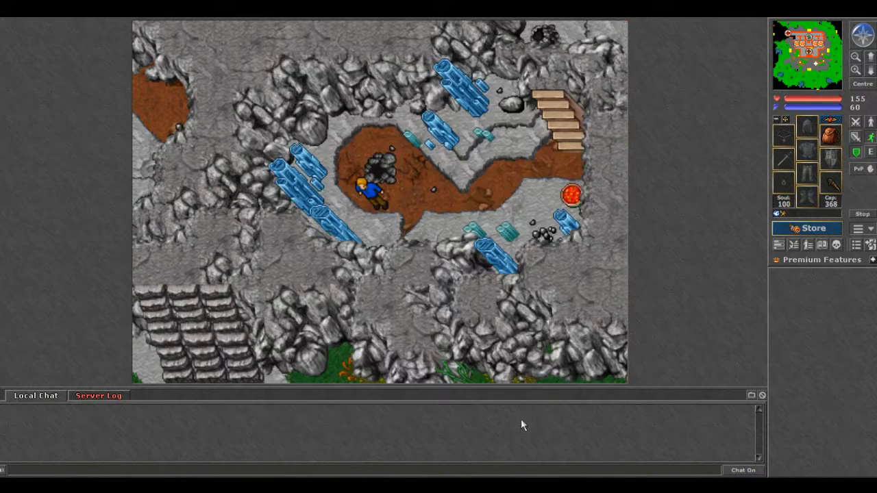